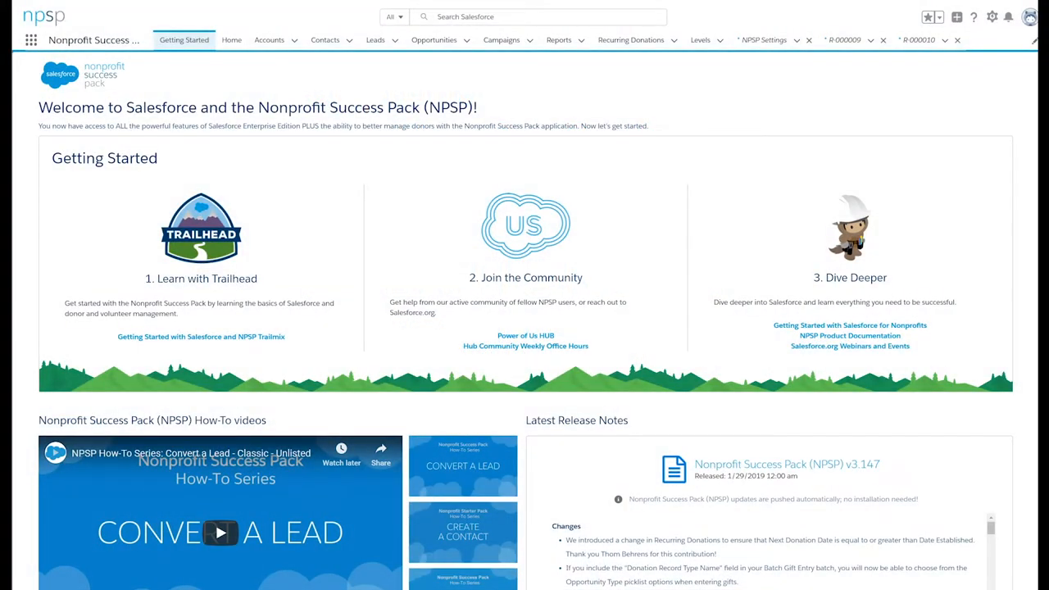
# Review the Referrer relationship picklist and reciprocal settings, then define Campaign Member's Referred by lookup to Contact.
pyautogui.click(275, 384)
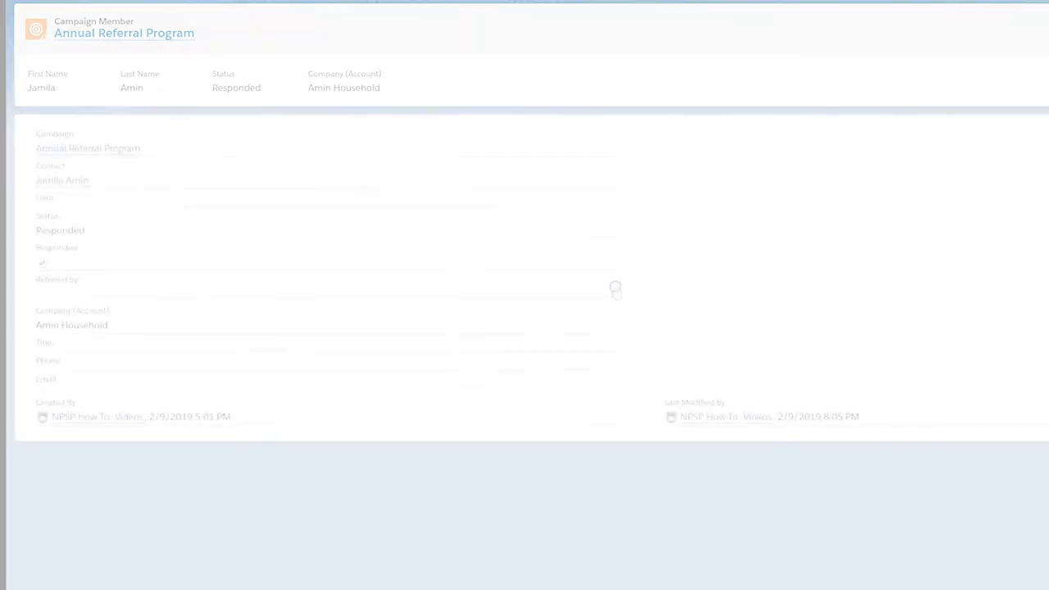
pyautogui.click(329, 337)
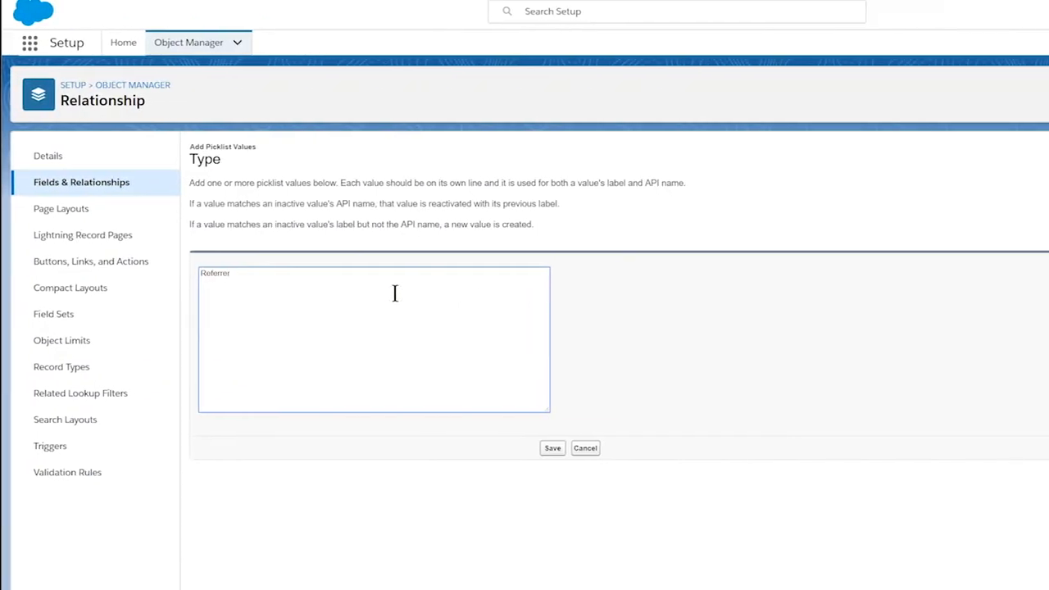
pyautogui.write('Refa')
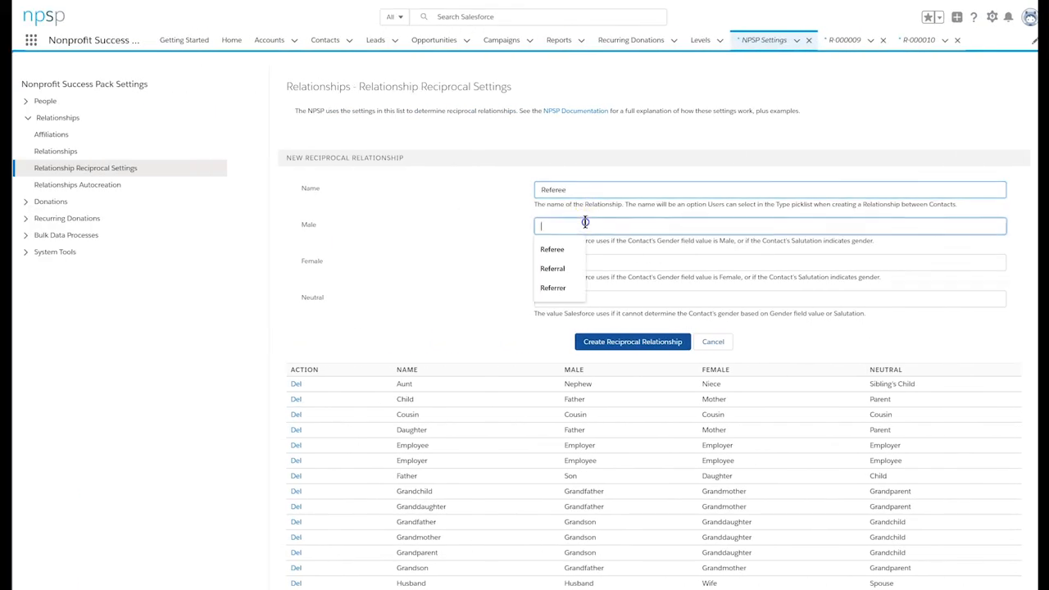
pyautogui.click(552, 288)
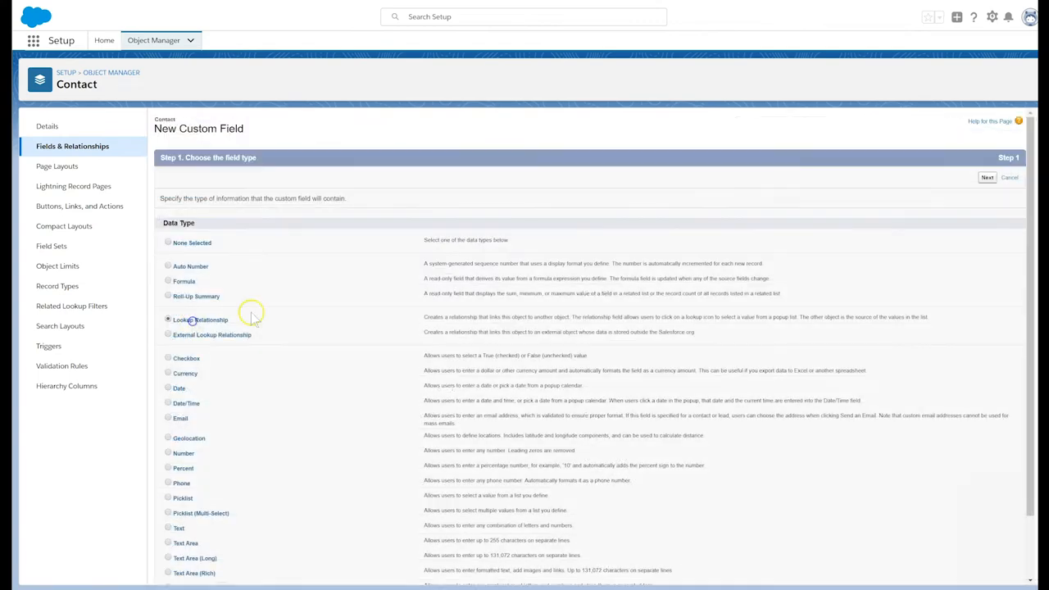
pyautogui.click(1003, 172)
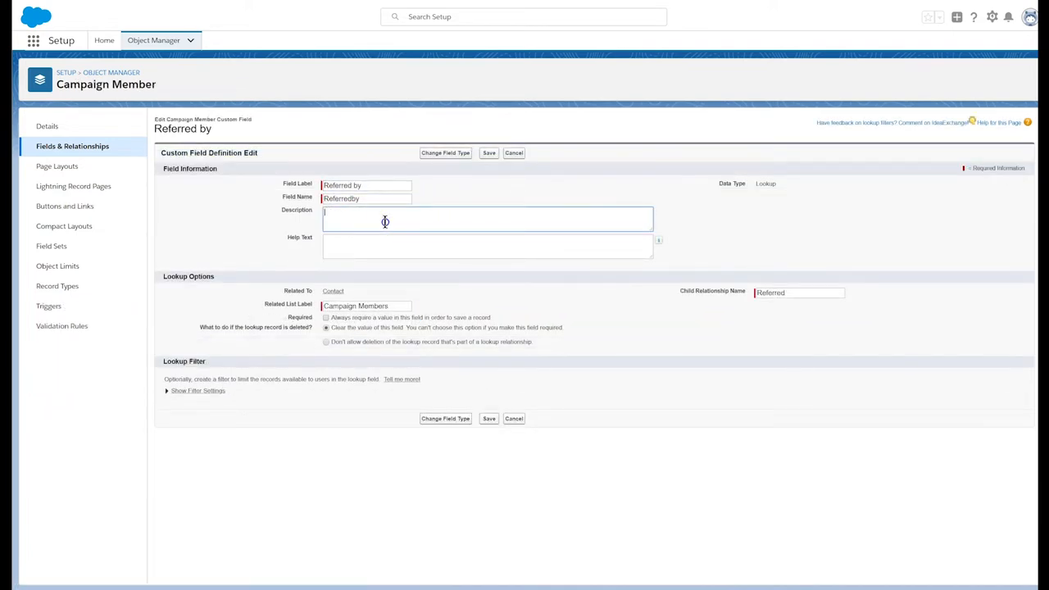
# Reach NPSP Settings' Relationships Autocreation page via the App Launcher search for 'npsp'.
pyautogui.click(35, 39)
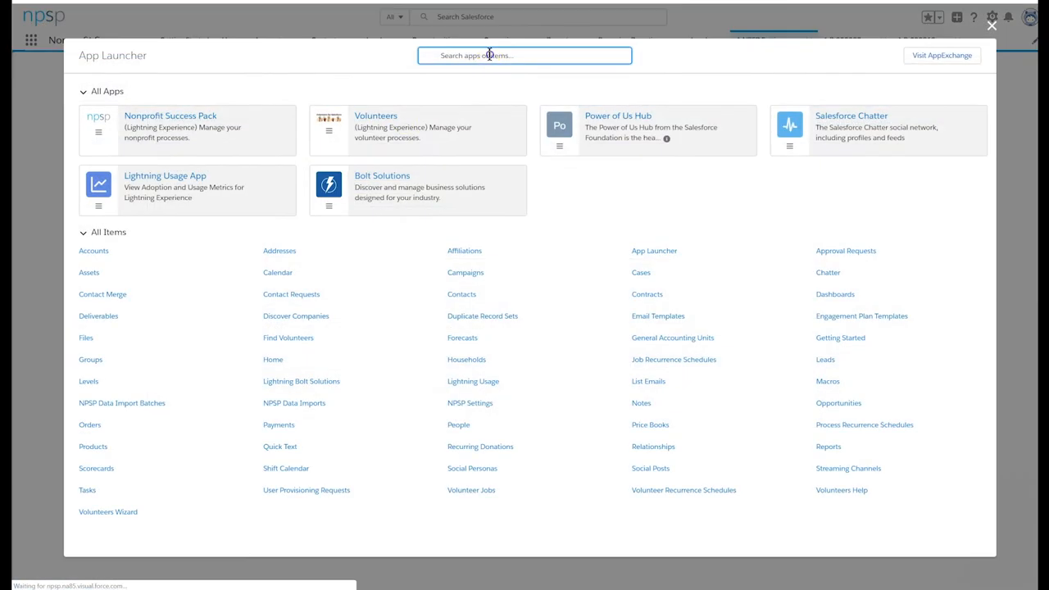
pyautogui.write('npsp')
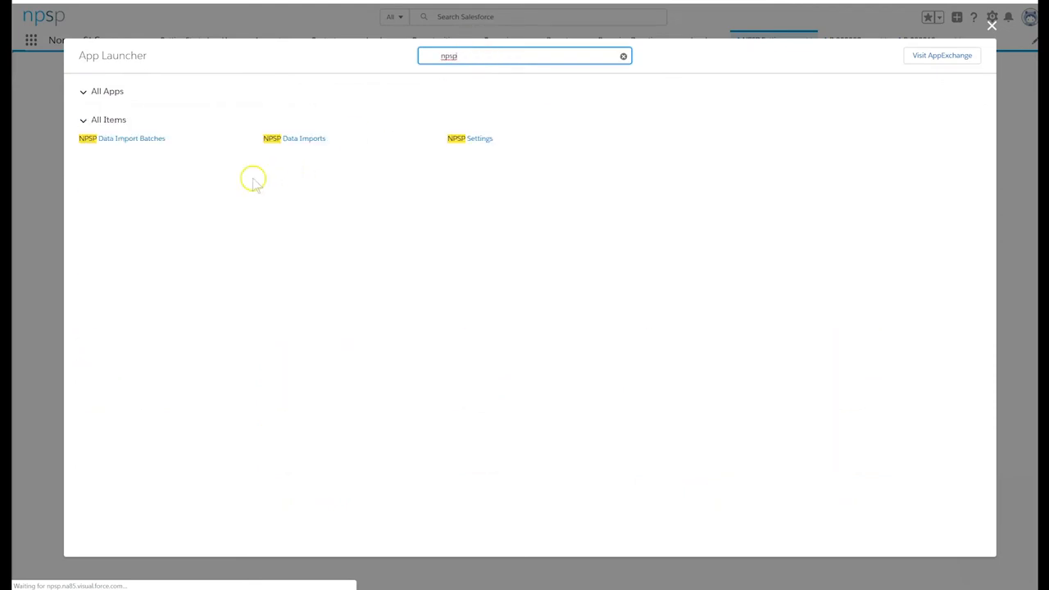
pyautogui.click(469, 138)
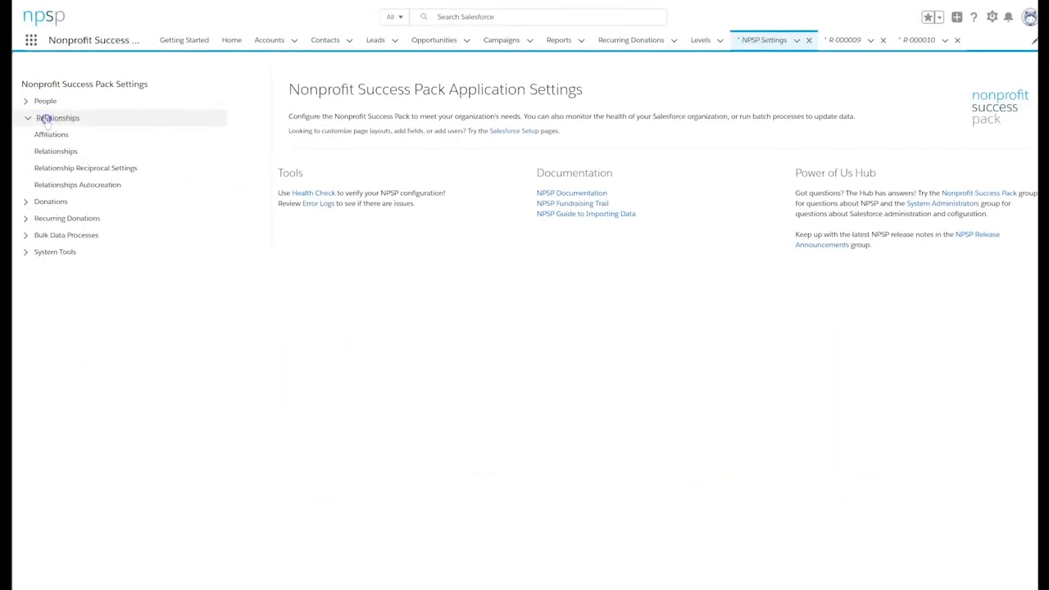
pyautogui.click(77, 183)
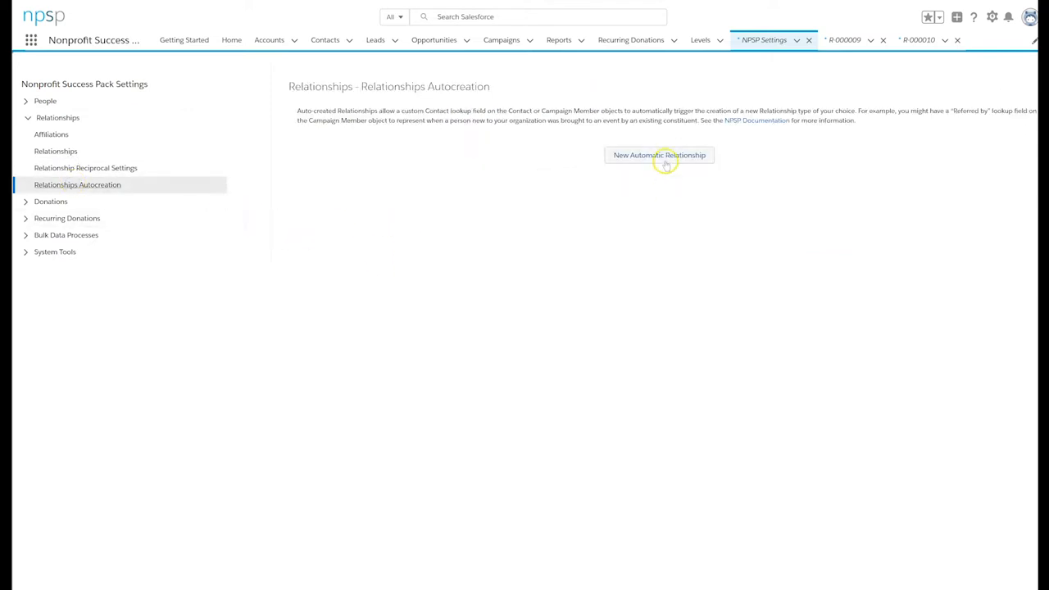
# Create an automatic relationship: Contact object, Referred by field, Referrer relationship type.
pyautogui.click(659, 154)
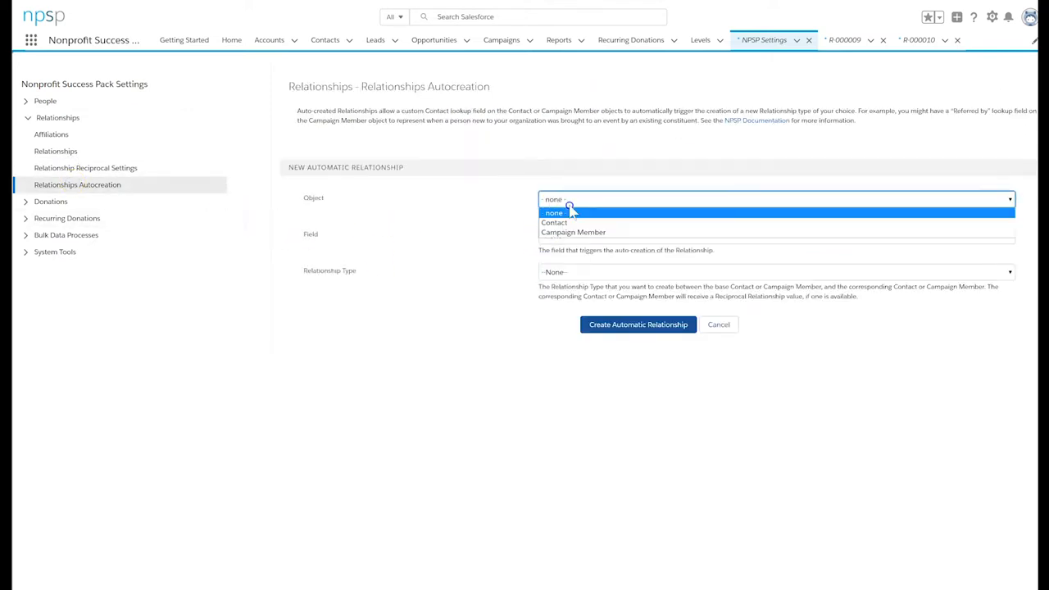
pyautogui.moveTo(574, 224)
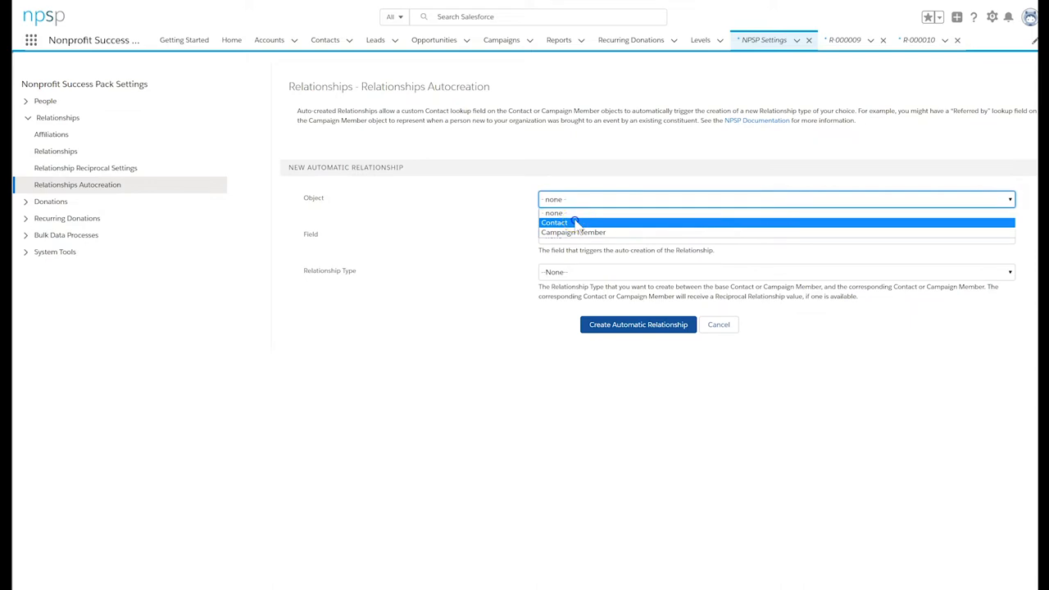
pyautogui.click(554, 222)
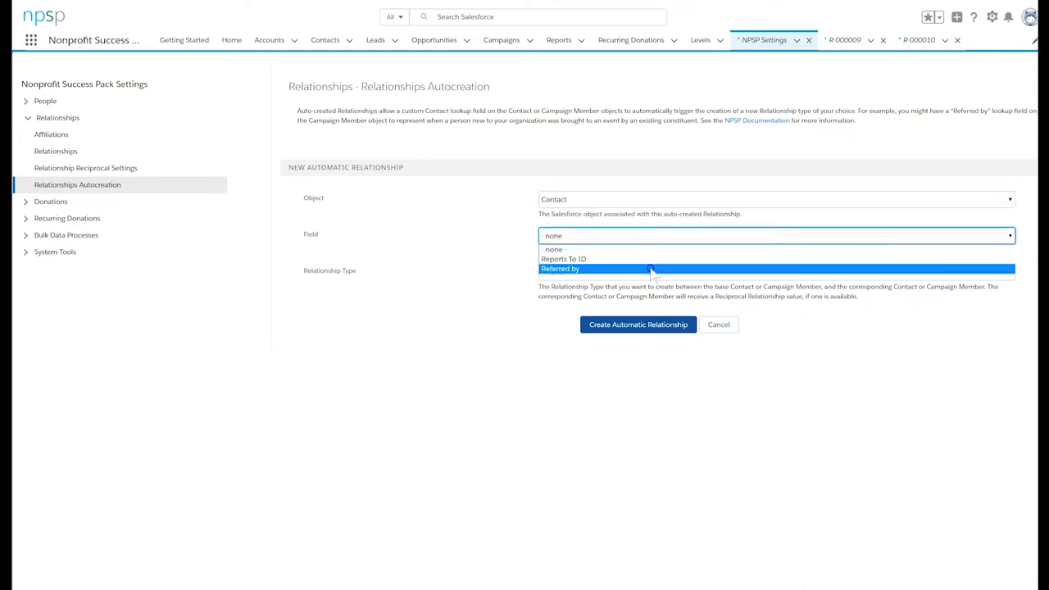
pyautogui.click(560, 269)
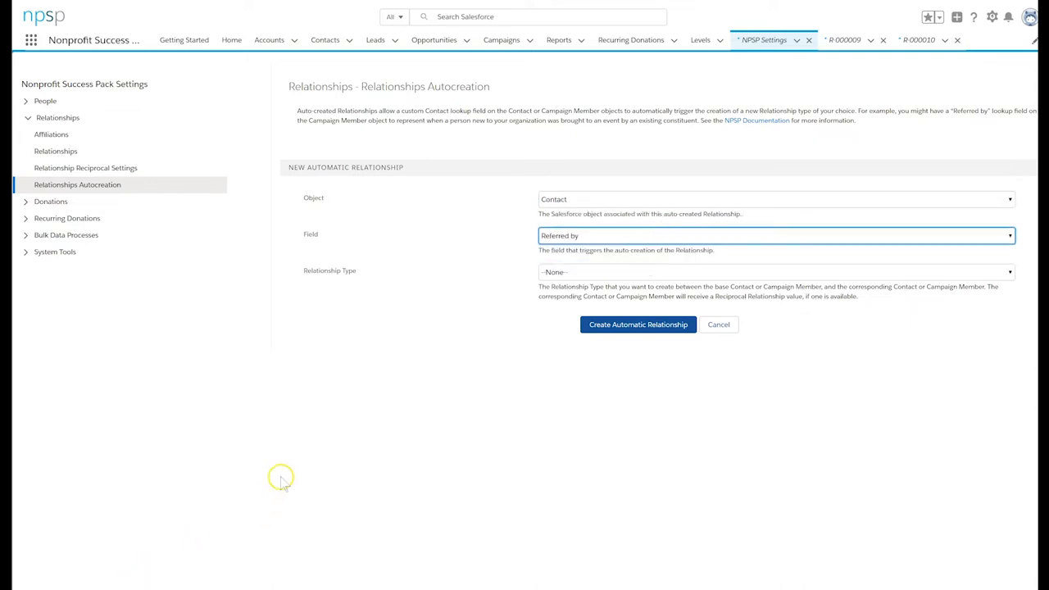
pyautogui.click(772, 272)
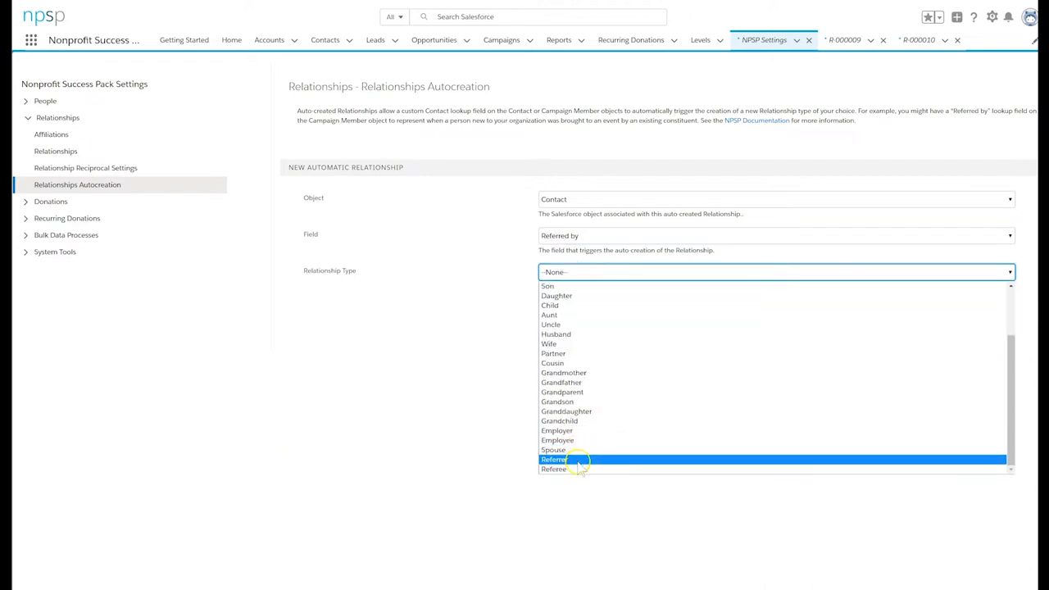
pyautogui.click(554, 459)
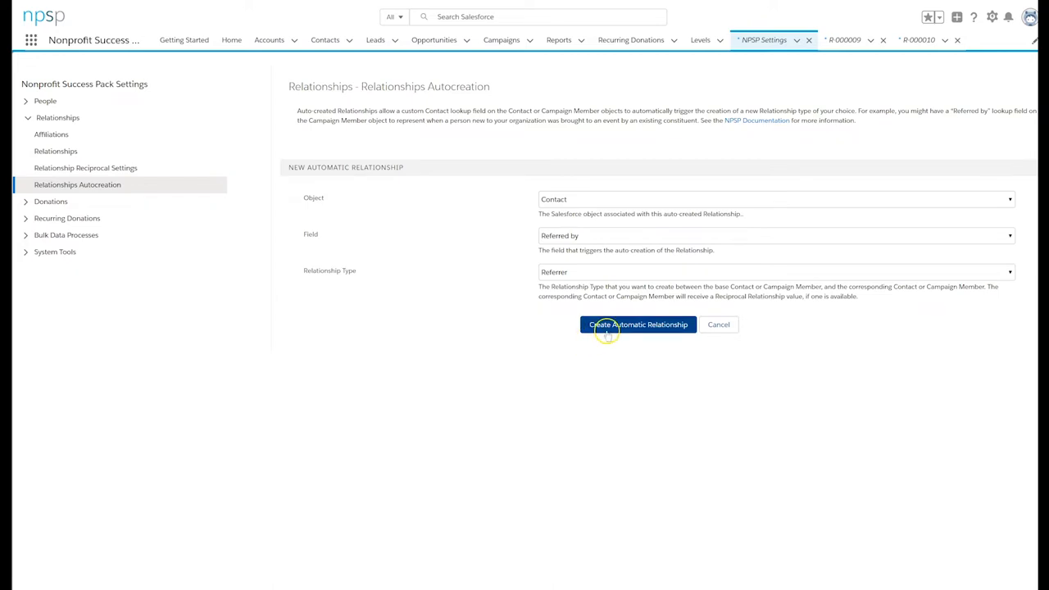
pyautogui.click(638, 325)
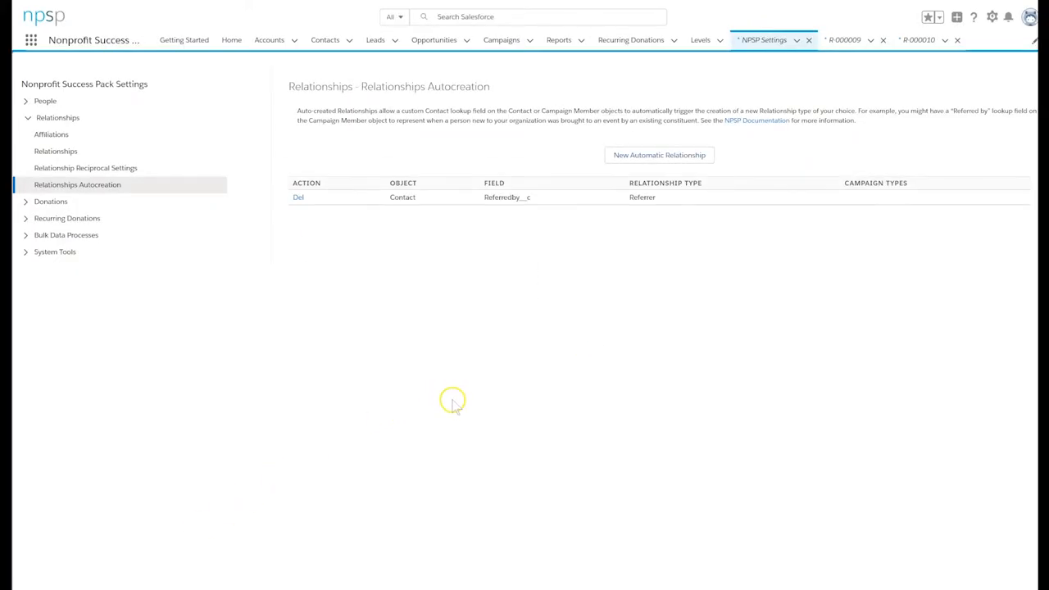
pyautogui.moveTo(555, 295)
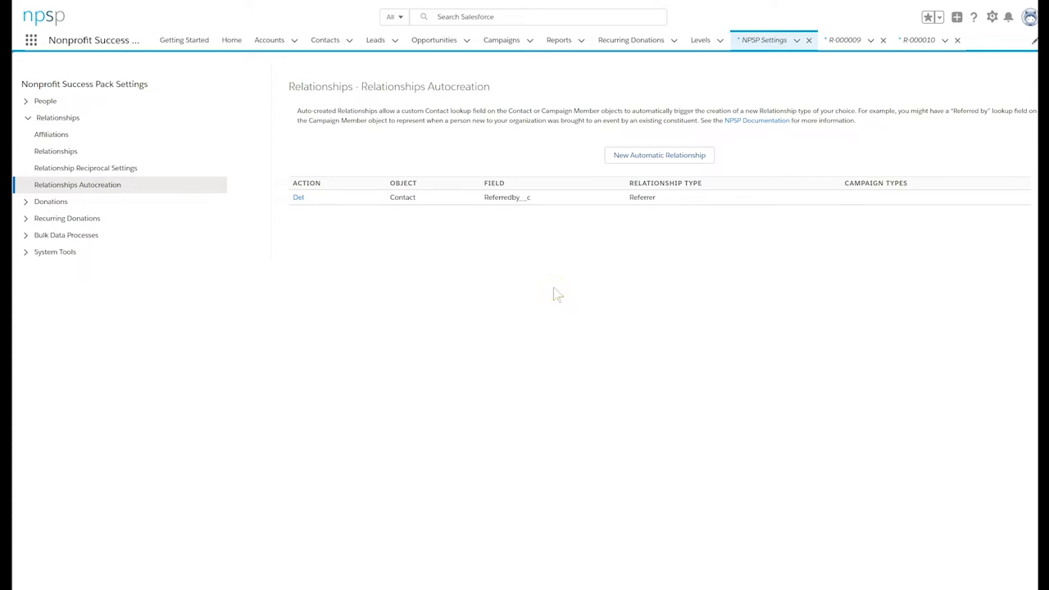
# Create an automatic relationship: Campaign Member, Referred by, Referrer type, limited to Referral Program campaigns.
pyautogui.click(659, 154)
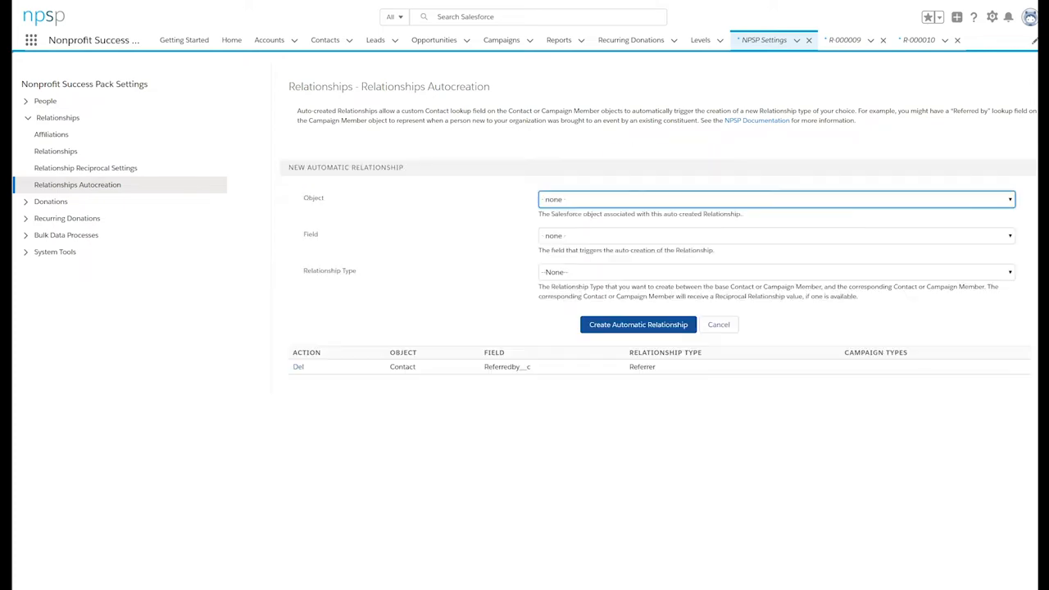
pyautogui.click(774, 200)
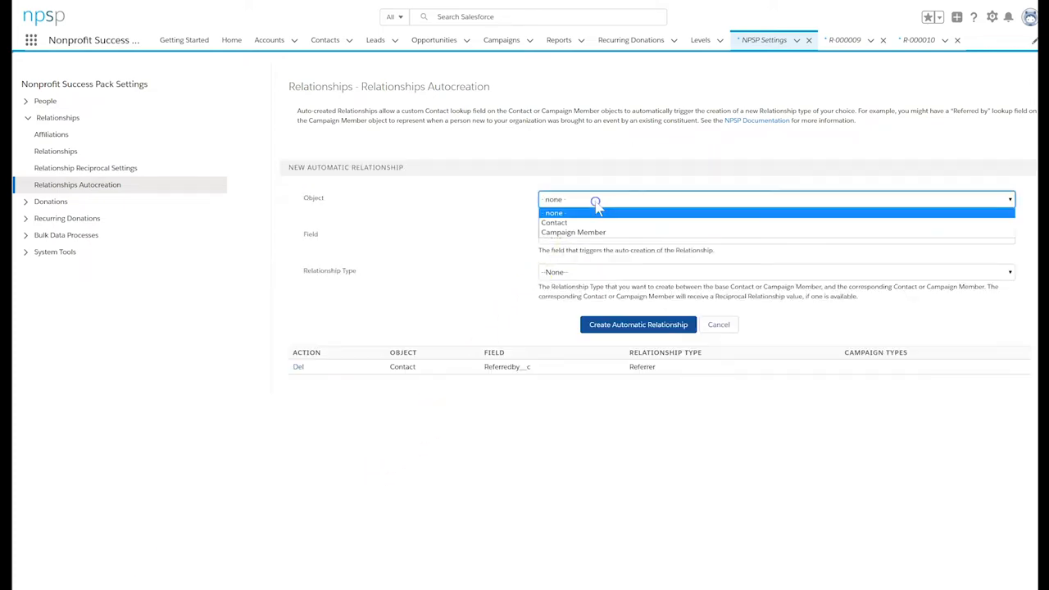
pyautogui.click(570, 233)
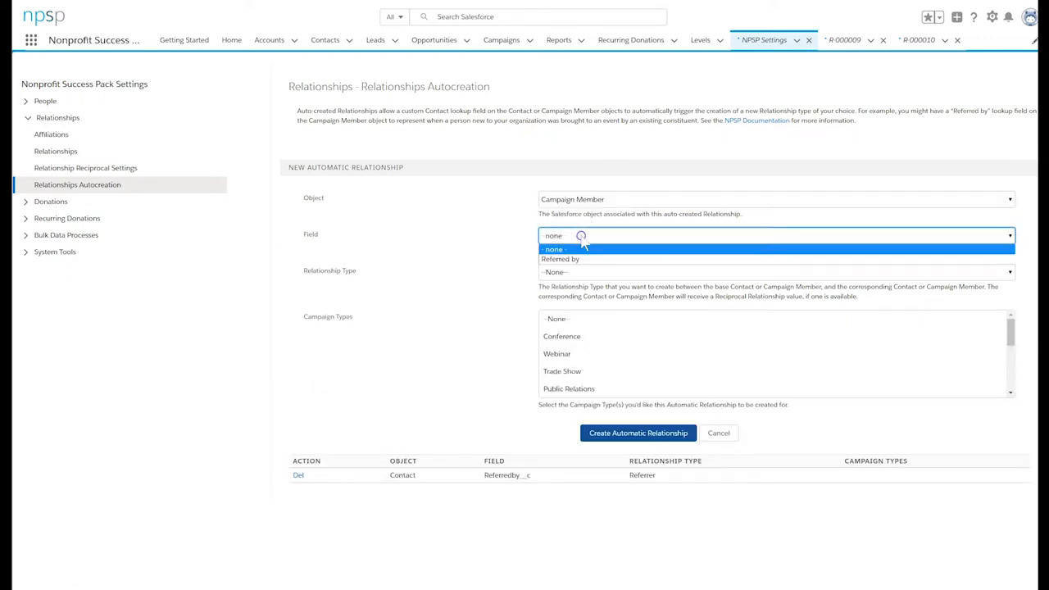
pyautogui.click(560, 259)
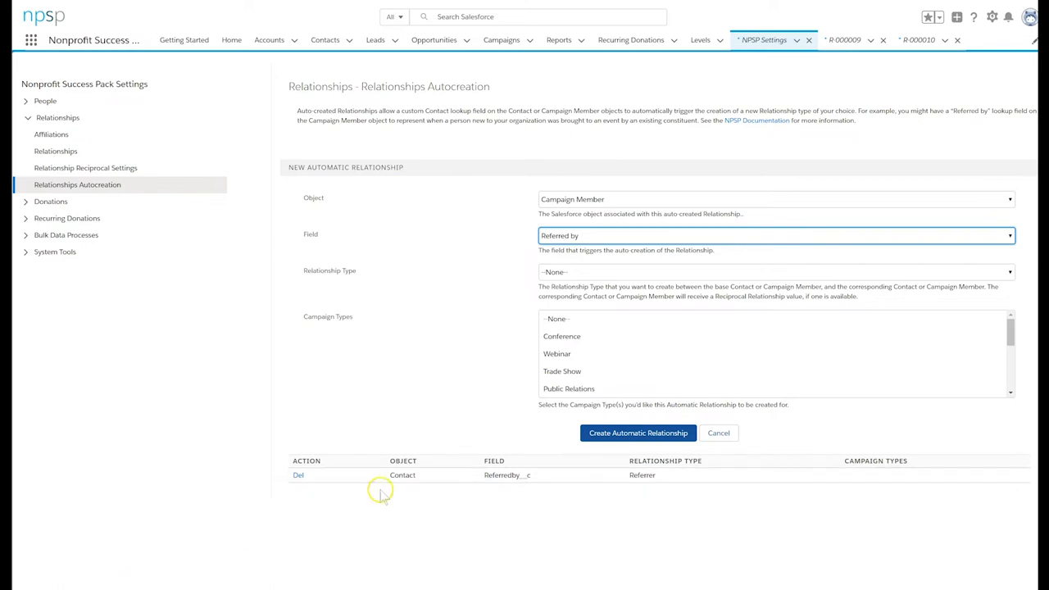
pyautogui.click(774, 272)
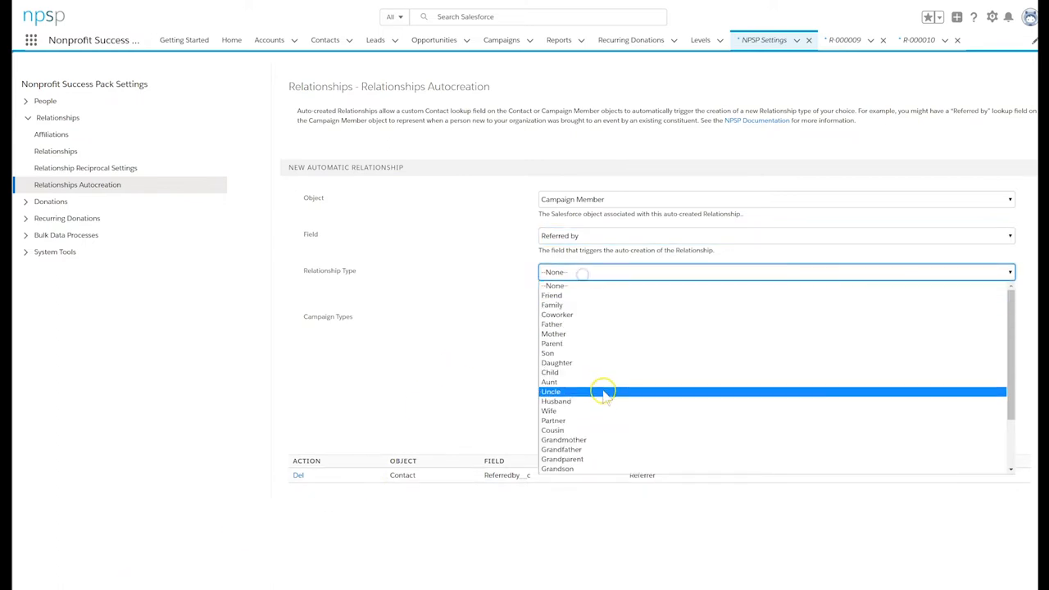
pyautogui.click(551, 390)
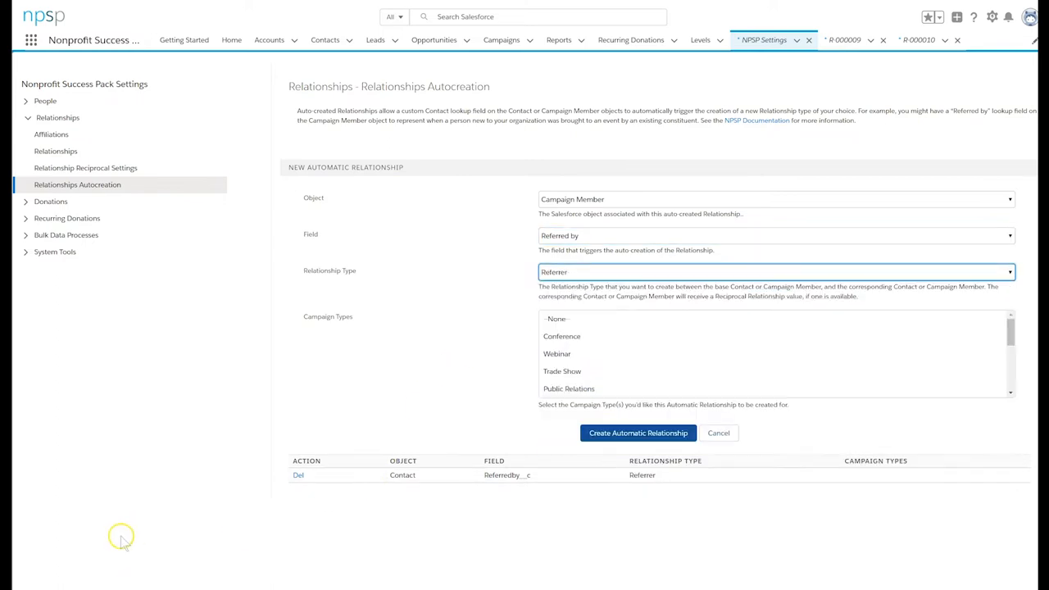
pyautogui.moveTo(616, 398)
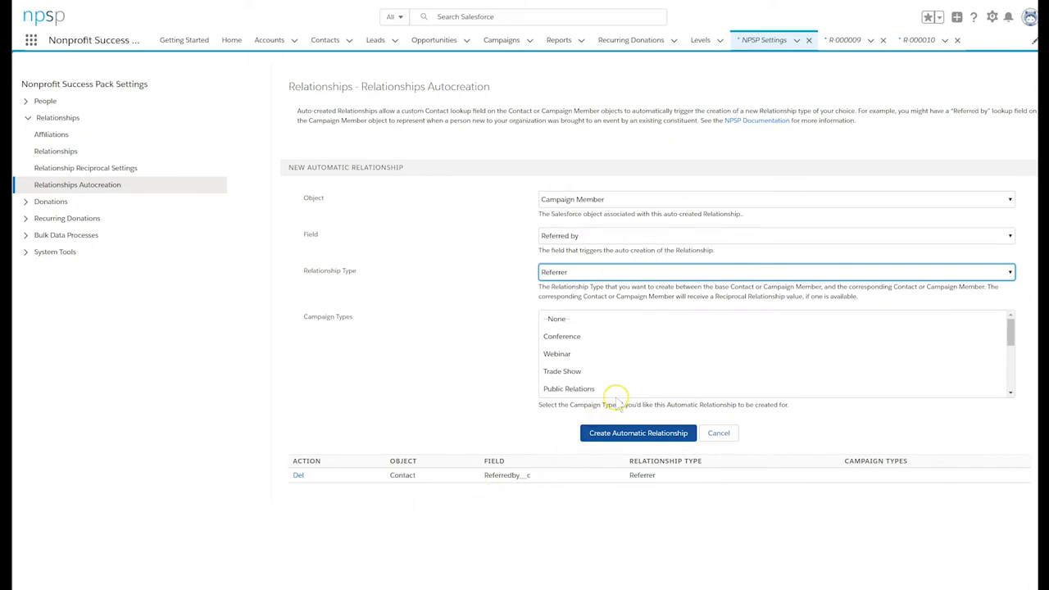
pyautogui.scroll(-3)
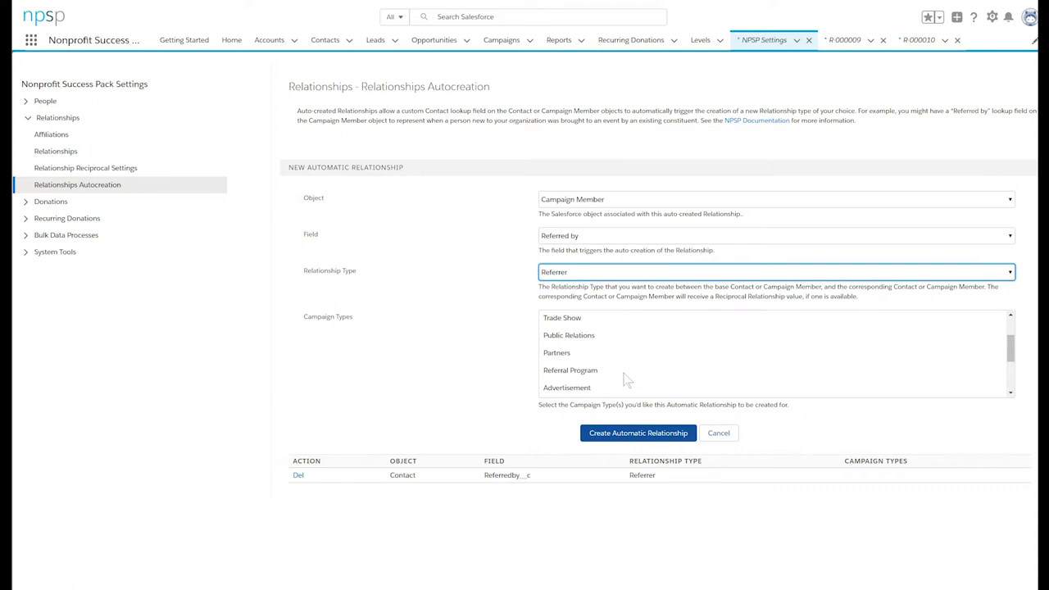
pyautogui.click(570, 370)
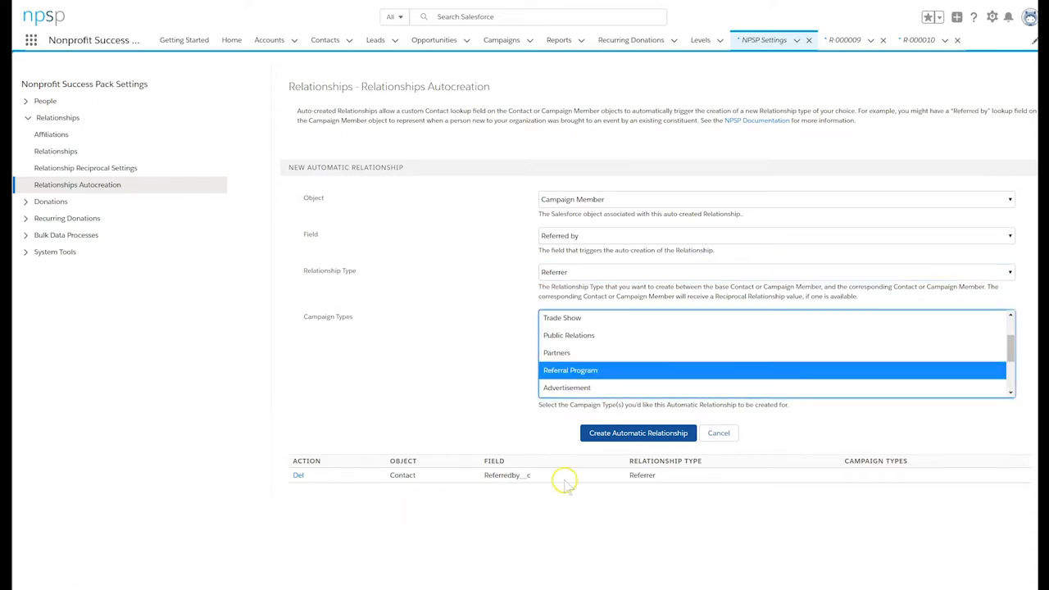
pyautogui.click(636, 432)
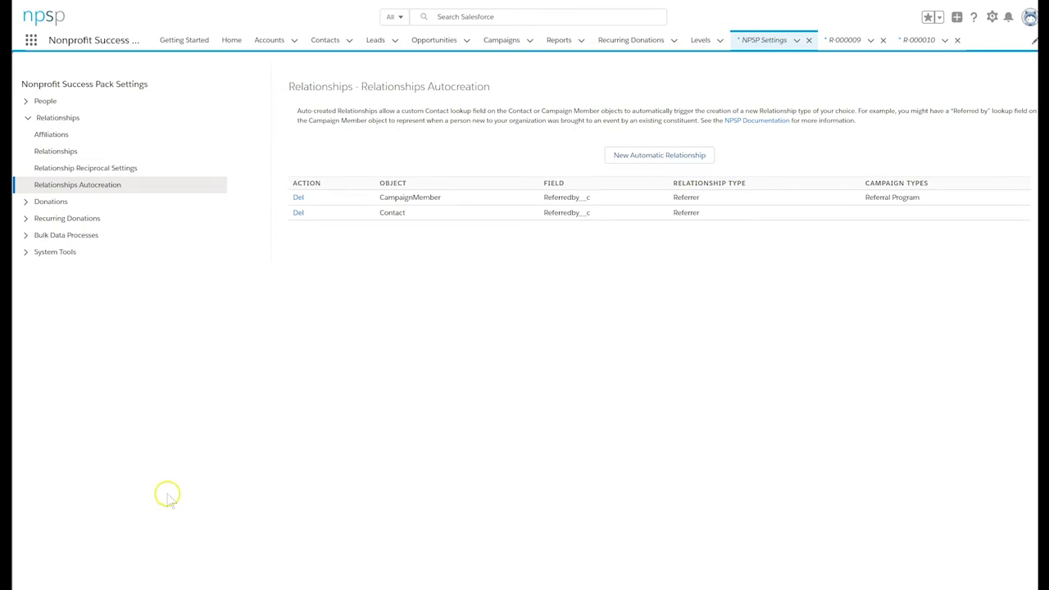
pyautogui.moveTo(381, 301)
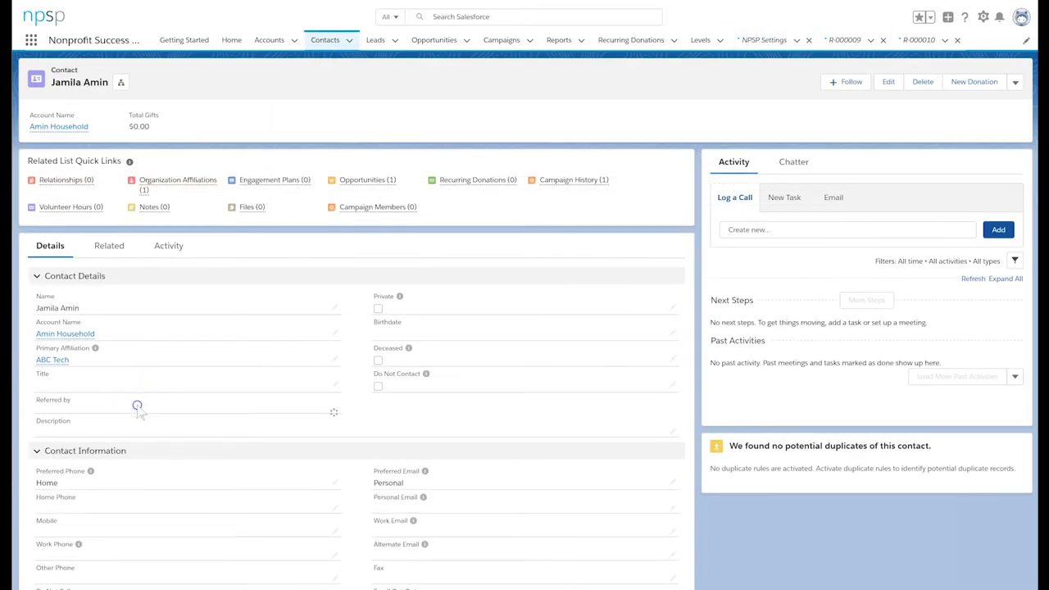
pyautogui.click(137, 407)
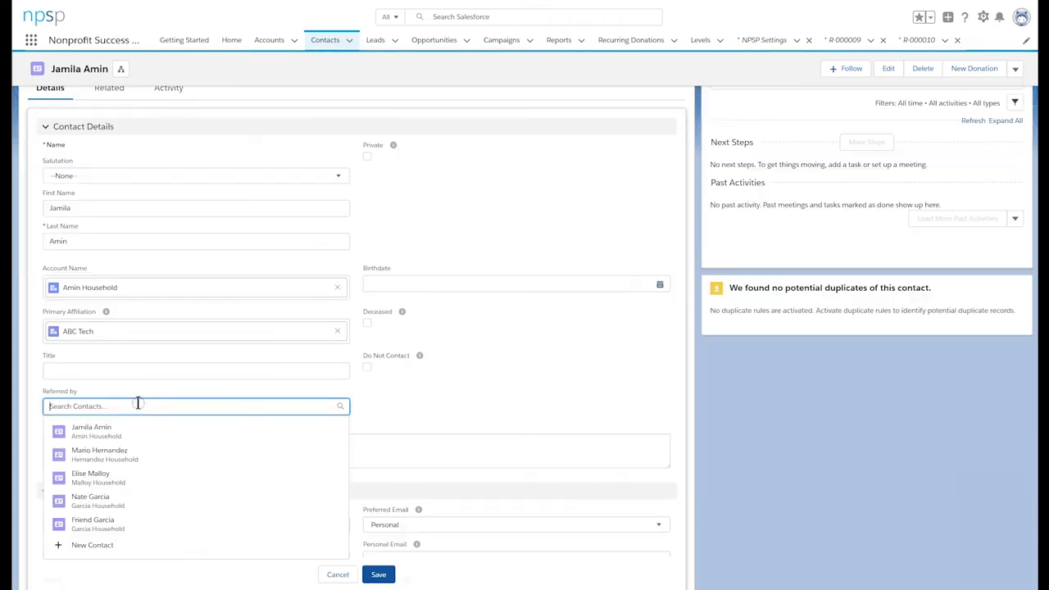
pyautogui.click(94, 451)
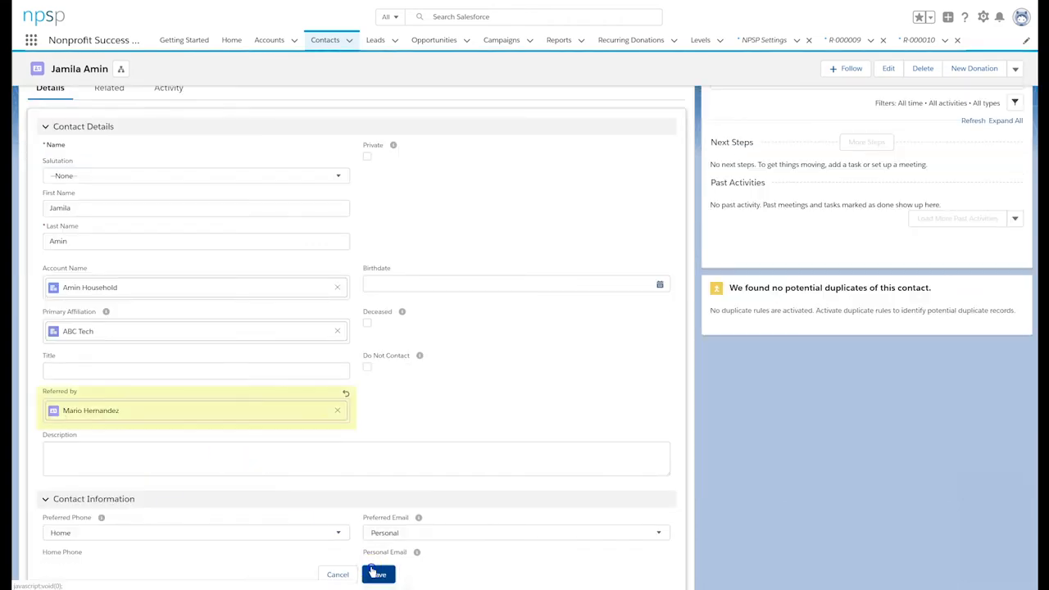
pyautogui.click(380, 573)
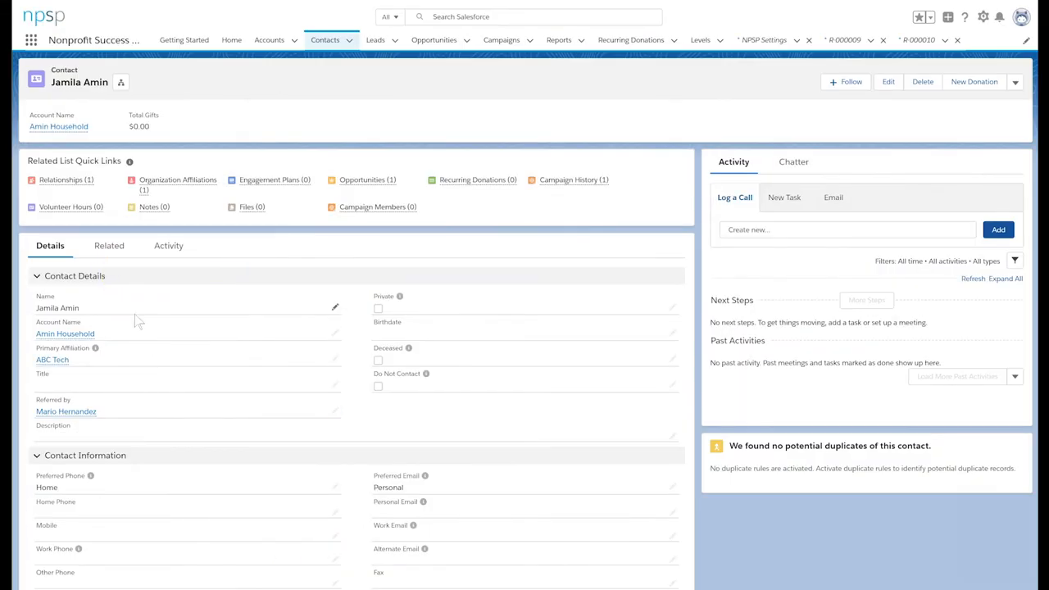
pyautogui.click(108, 245)
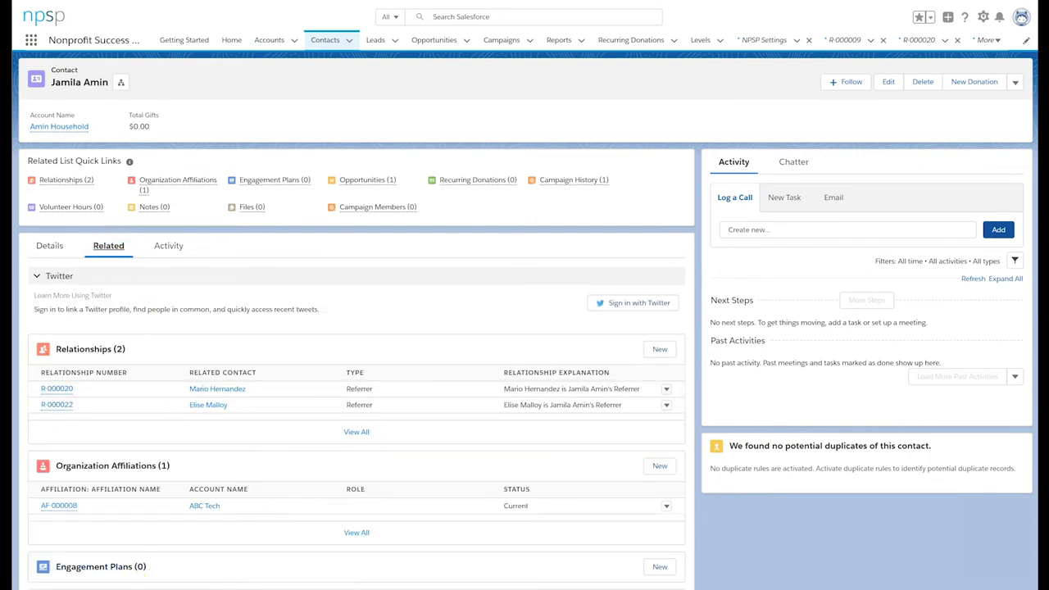
pyautogui.click(501, 39)
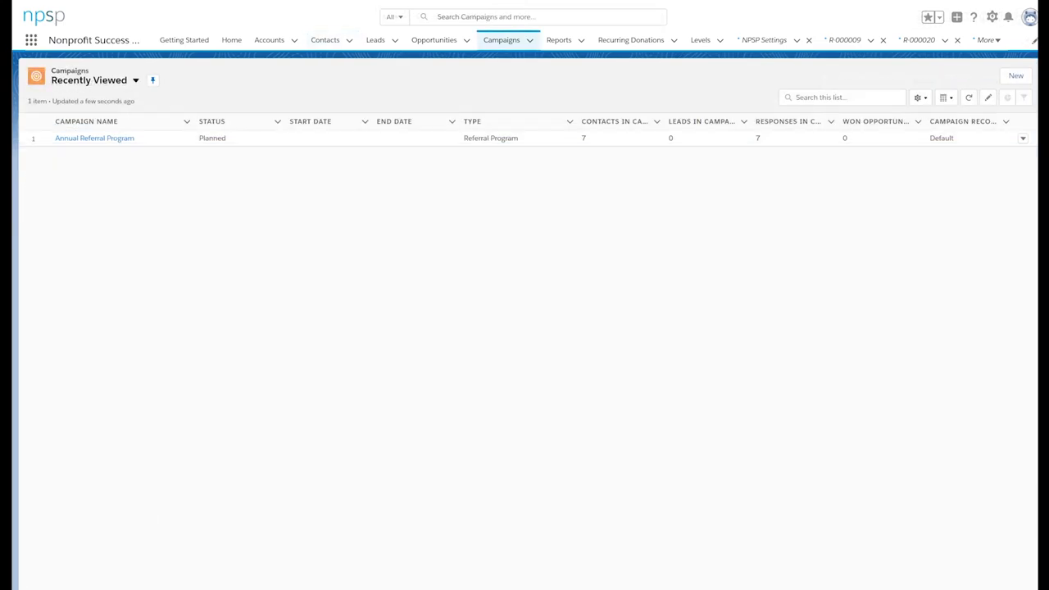
pyautogui.moveTo(121, 138)
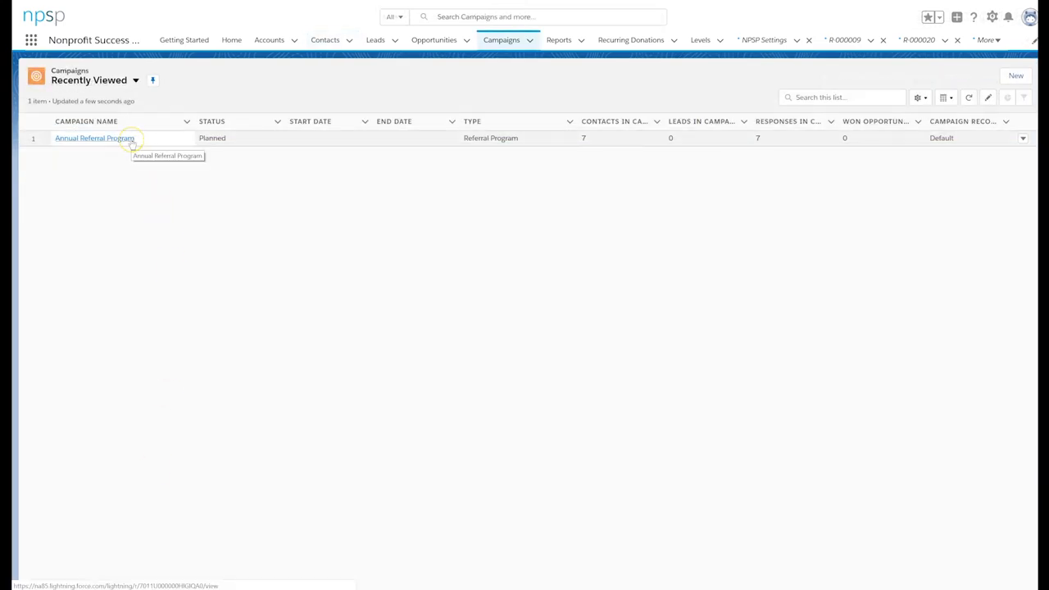
pyautogui.click(93, 137)
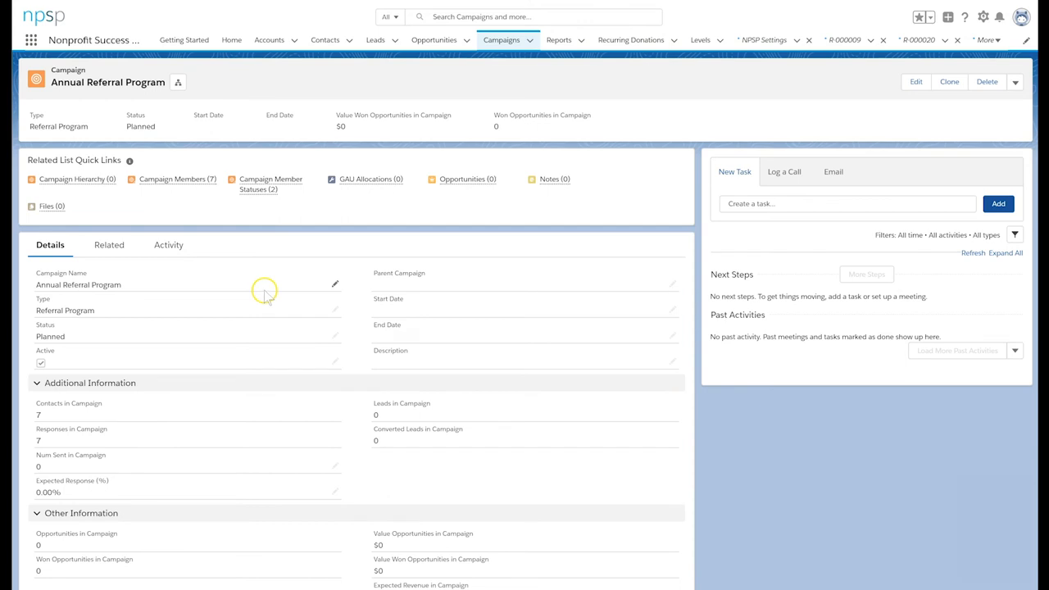
pyautogui.click(172, 179)
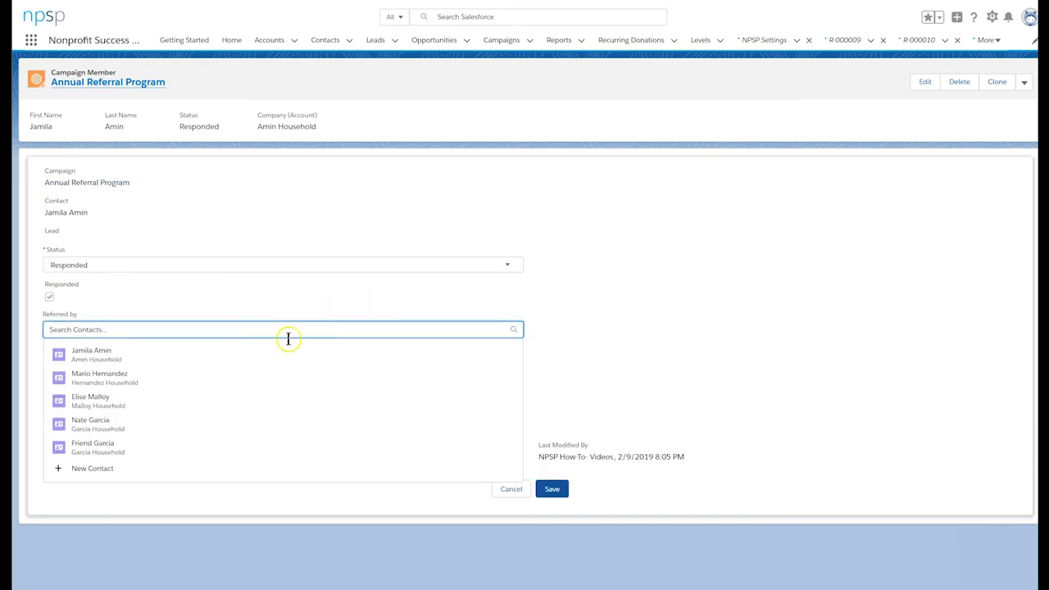
pyautogui.click(92, 444)
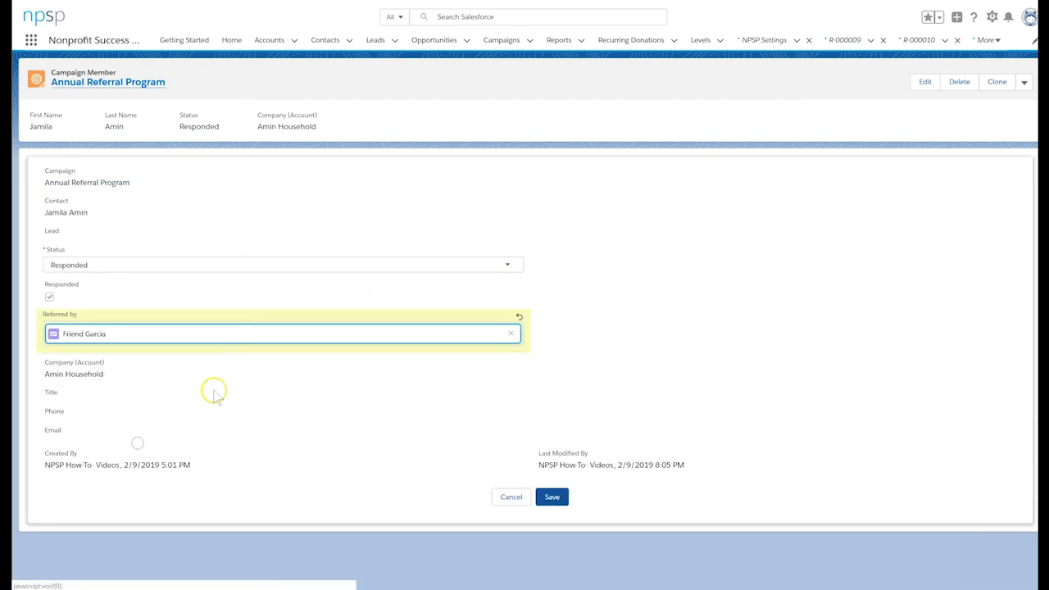
pyautogui.click(553, 497)
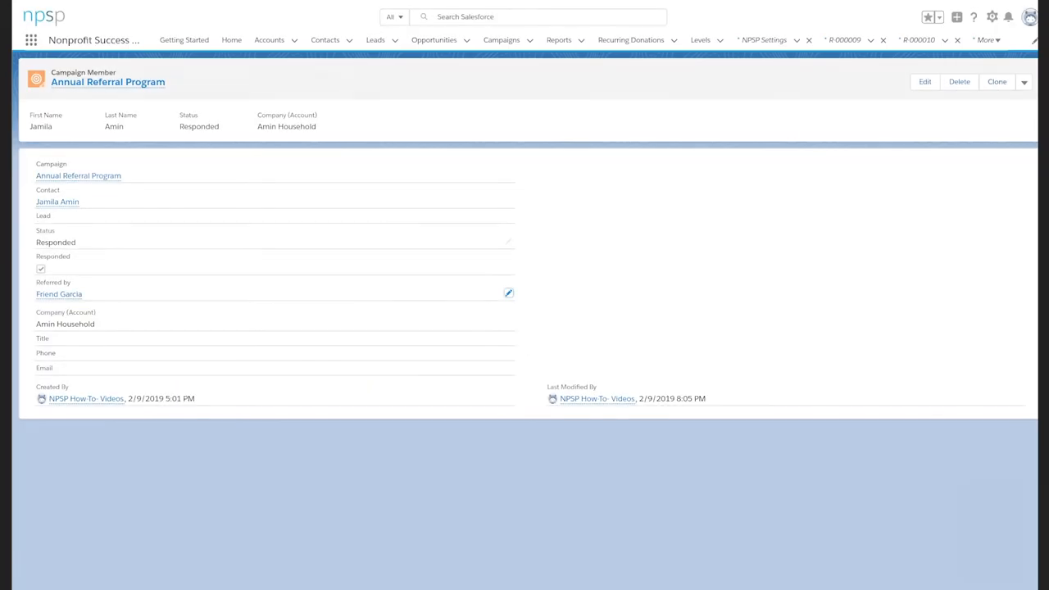
pyautogui.click(57, 202)
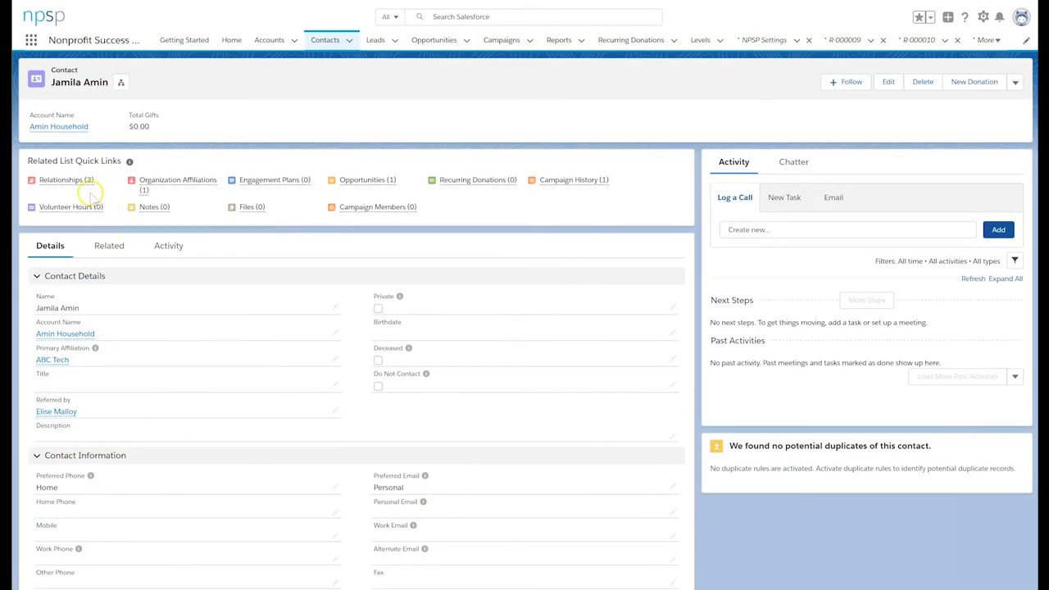
pyautogui.click(108, 245)
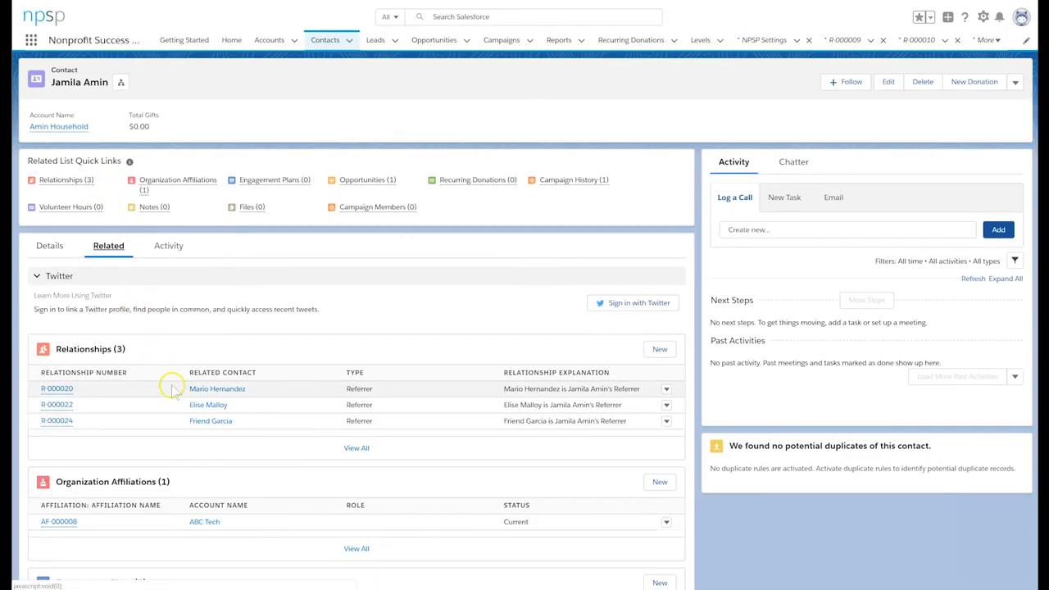
pyautogui.moveTo(212, 435)
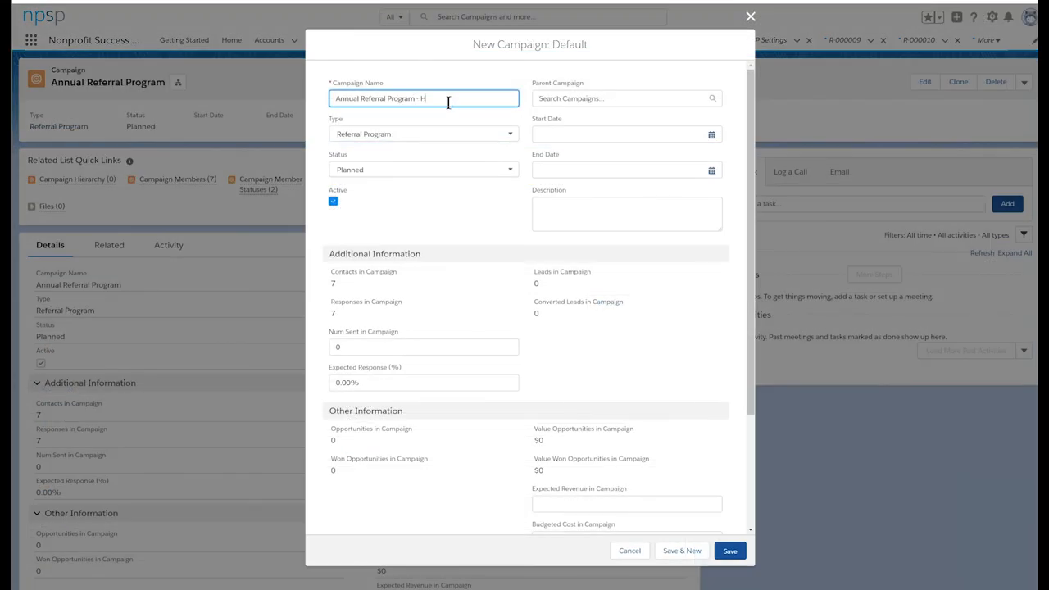
# Save the cloned campaign as 'Annual Referral Program - Jamila' and bring up the Setup menu.
pyautogui.write('amila')
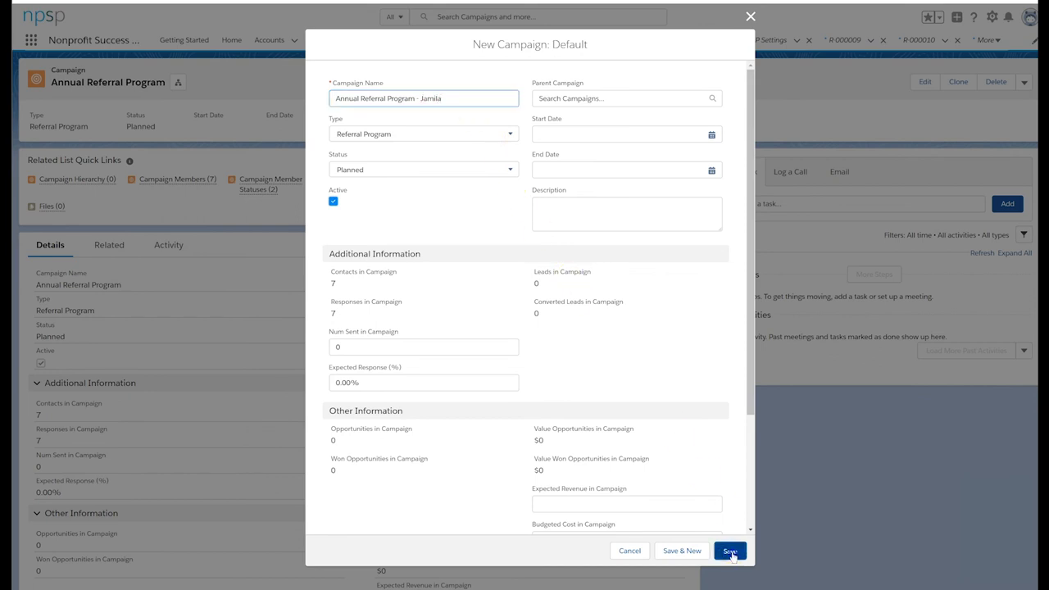
pyautogui.click(729, 551)
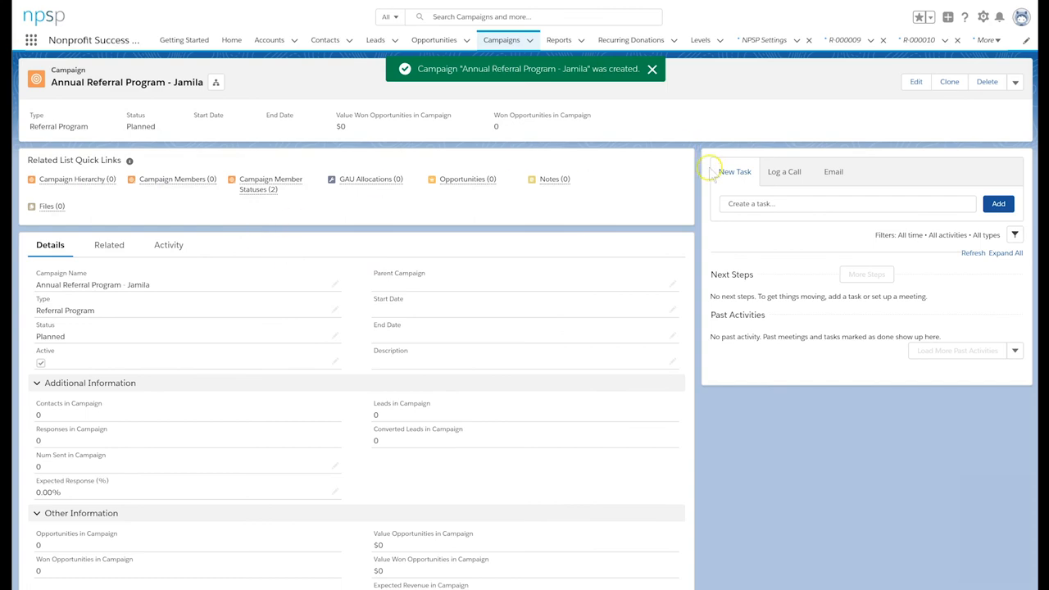
pyautogui.click(995, 16)
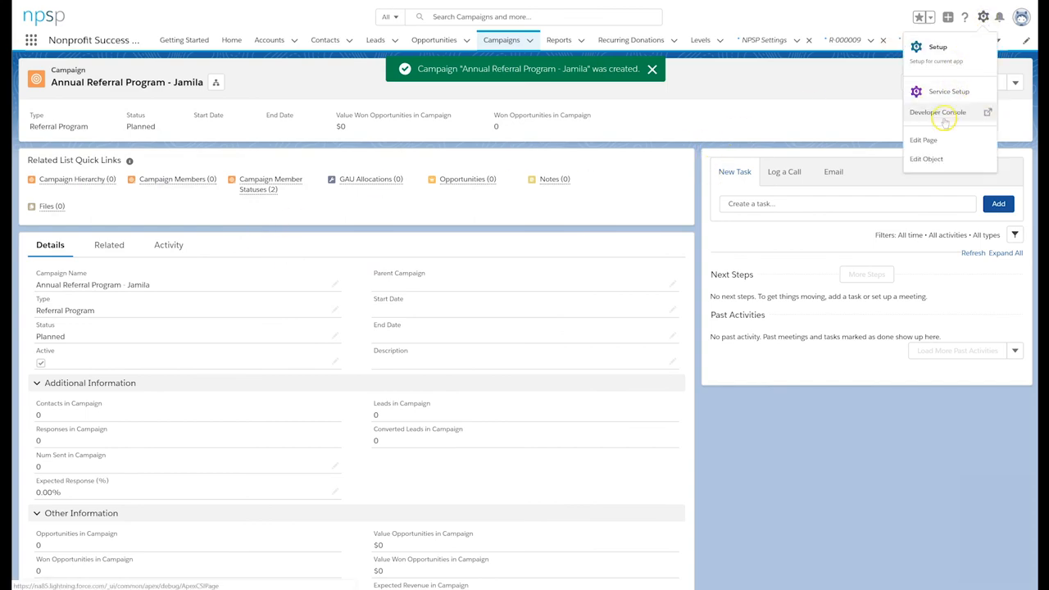